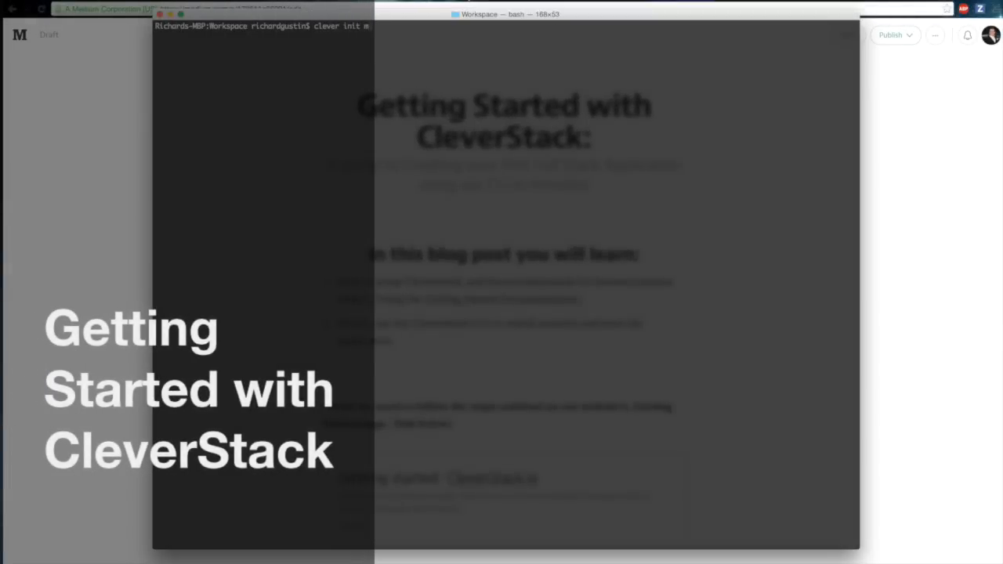
# - Create the my-first-app project with 'clever init' and let installation reach 100%
pyautogui.write('y-first-app')
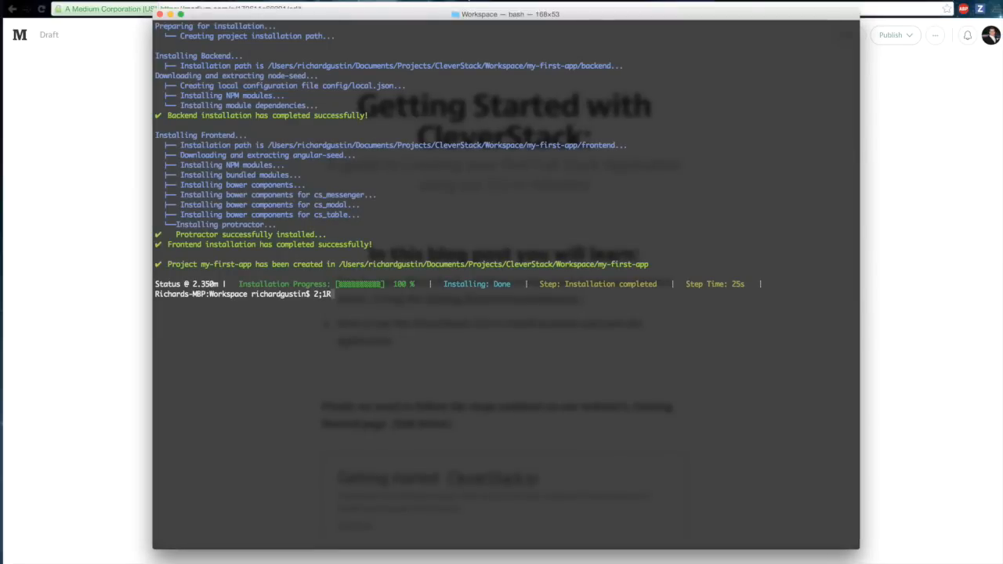
# - Move into my-first-app and enter the install command for clever-orm, clever-auth, clever-accounts, clever-users, clever-roles
pyautogui.write('cd')
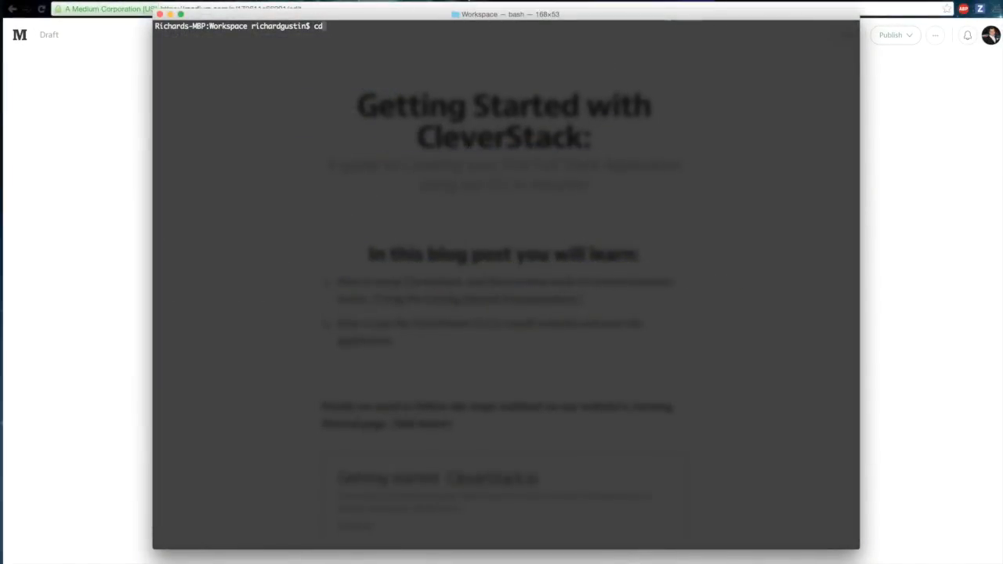
pyautogui.write('my-first-app')
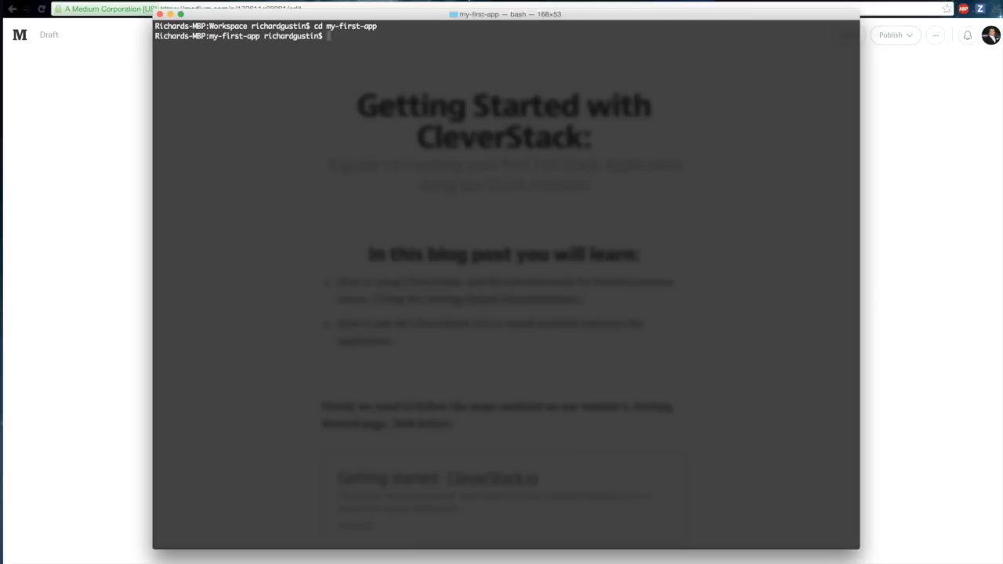
pyautogui.write('clever')
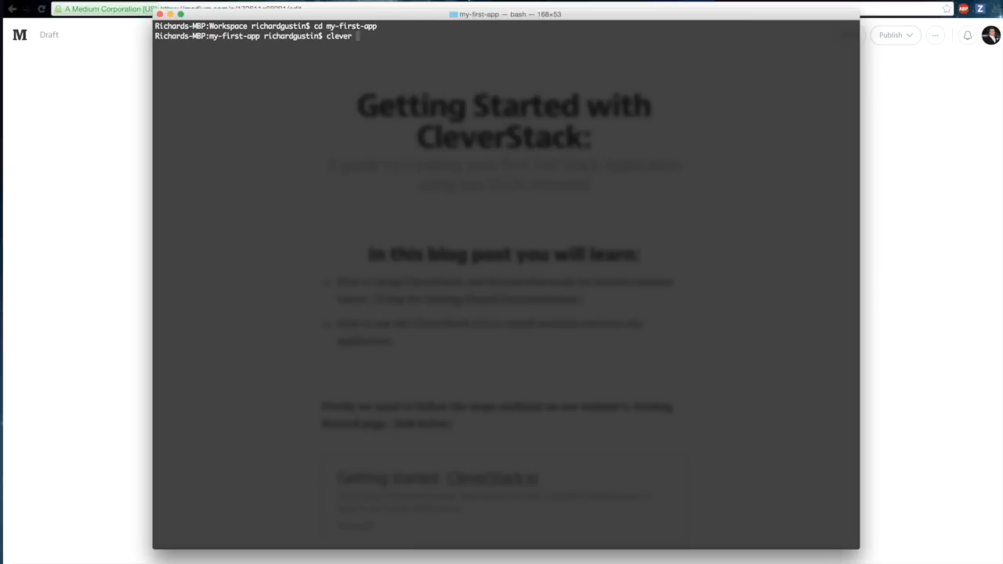
pyautogui.write('install')
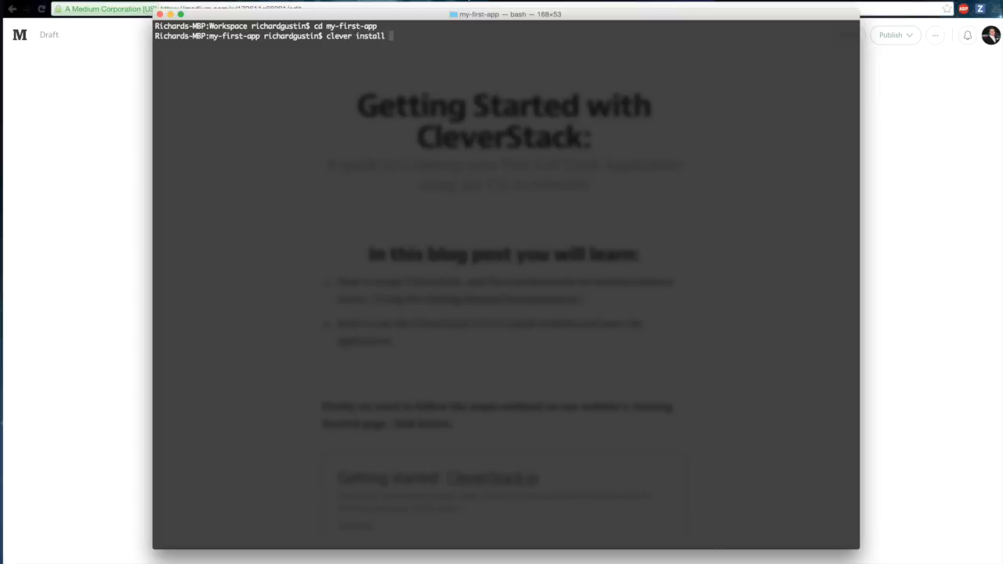
pyautogui.write('clever-')
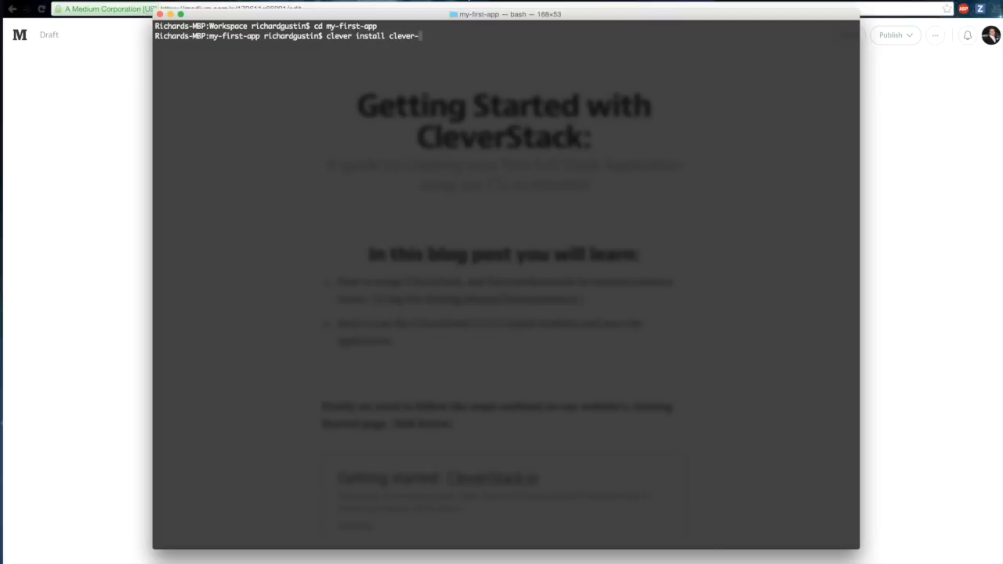
pyautogui.write('orm clever-aut')
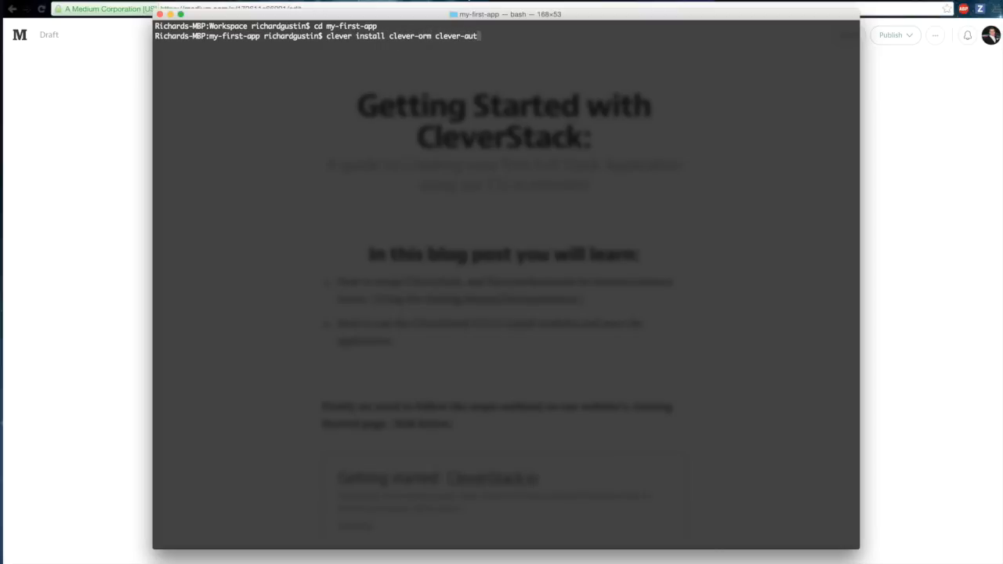
pyautogui.write('clever-us')
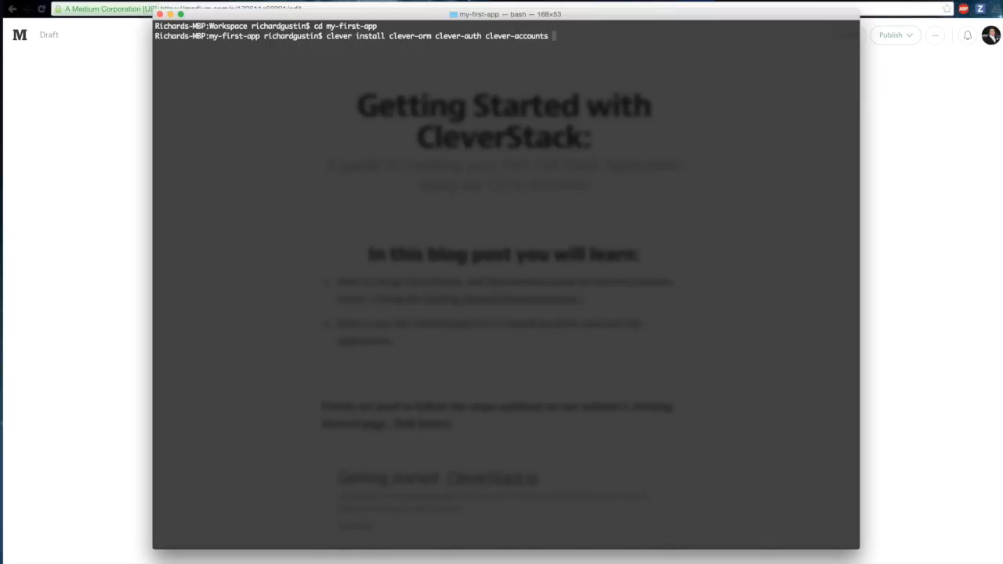
pyautogui.write('clever-users')
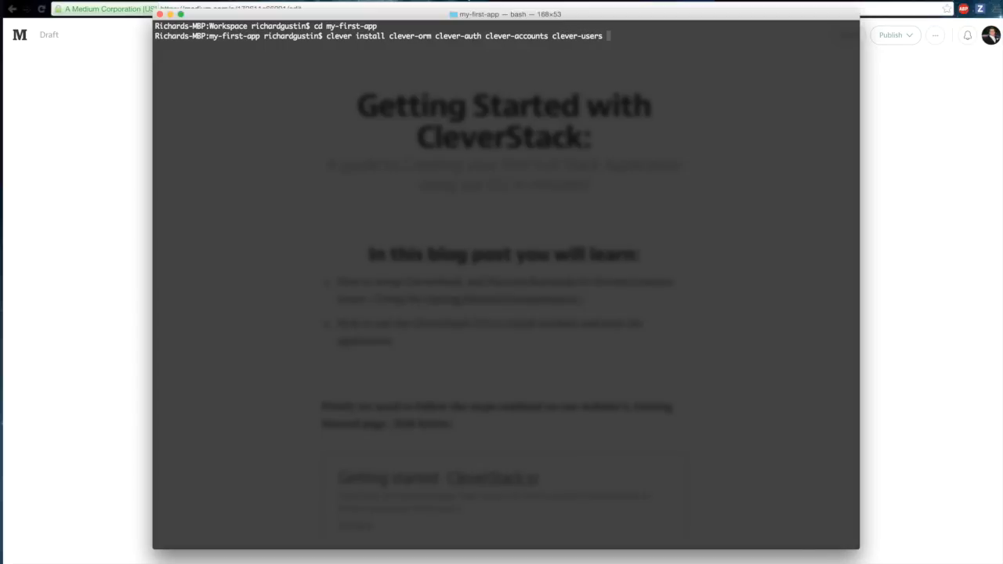
pyautogui.write('clever-roles')
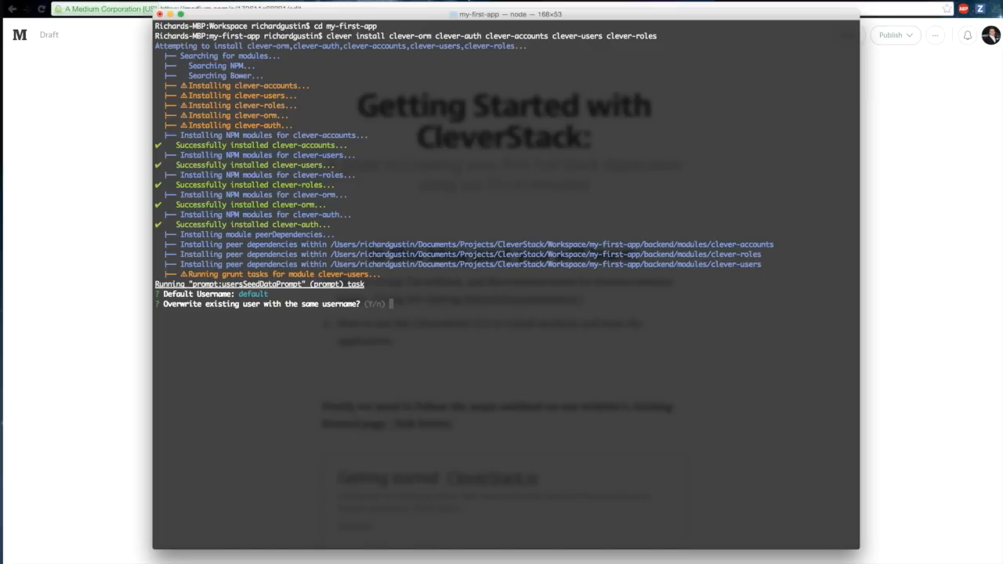
# - Answer Yes to the default users seed data prompt
pyautogui.write('Yes')
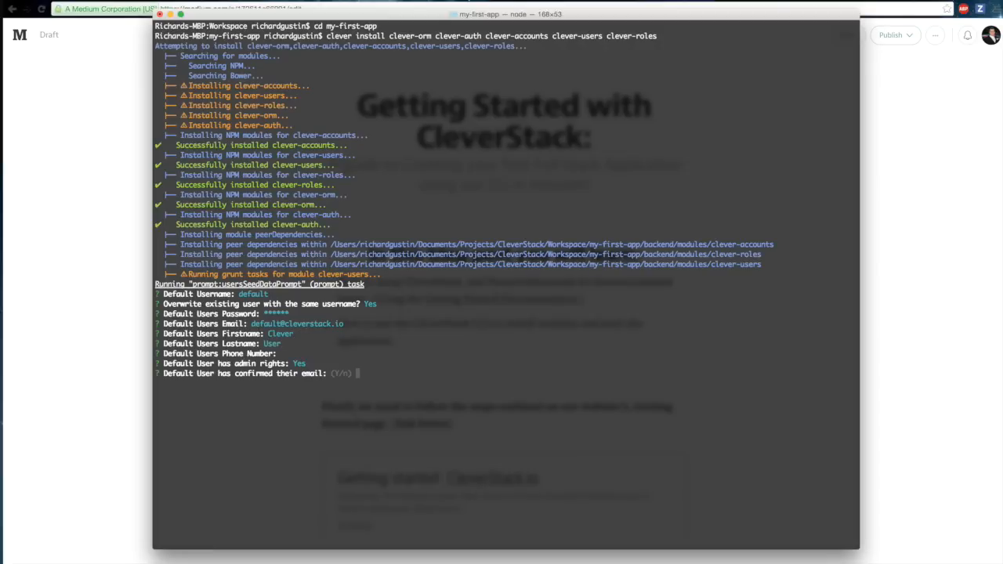
# - Confirm the default admin user prompts and choose LOCAL as the database environment
pyautogui.write('y')
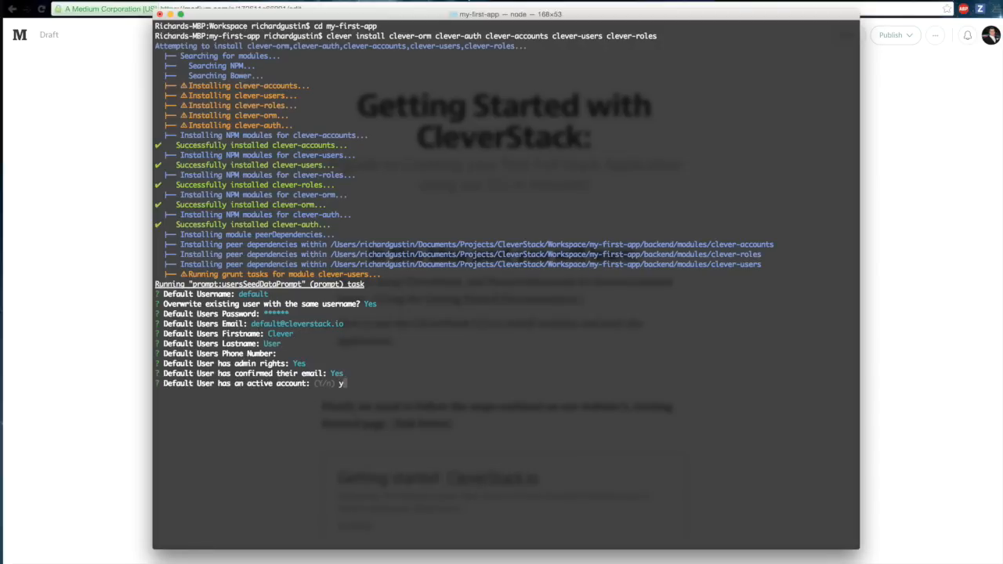
pyautogui.write('y')
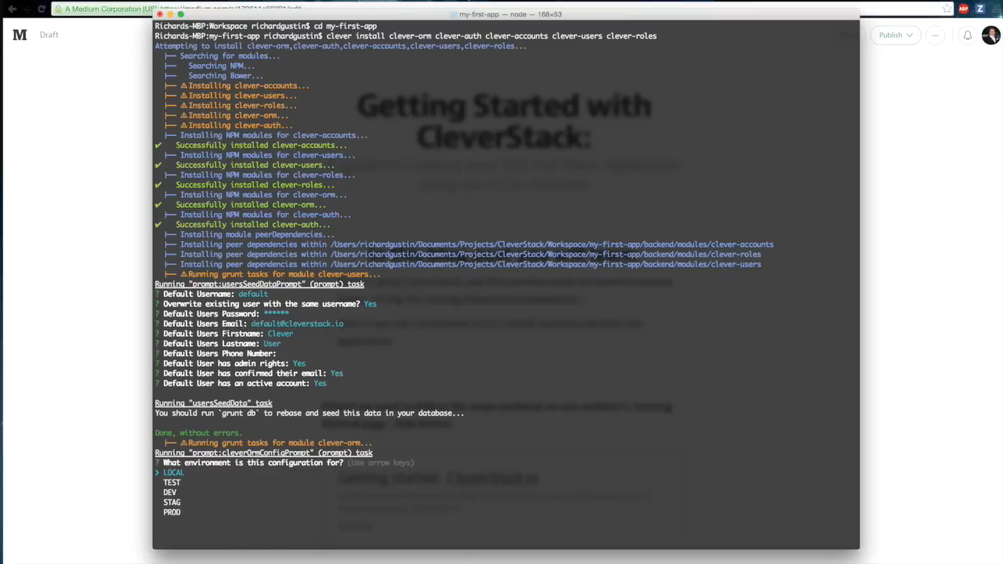
pyautogui.press('enter')
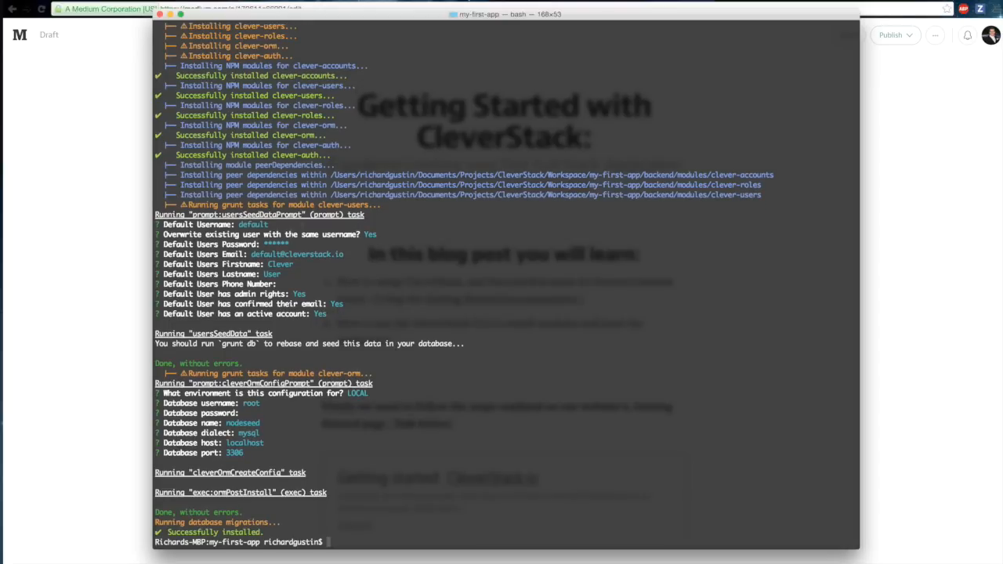
# - Launch the app with 'clever serve' so localhost:9000 loads
pyautogui.write('clever serve')
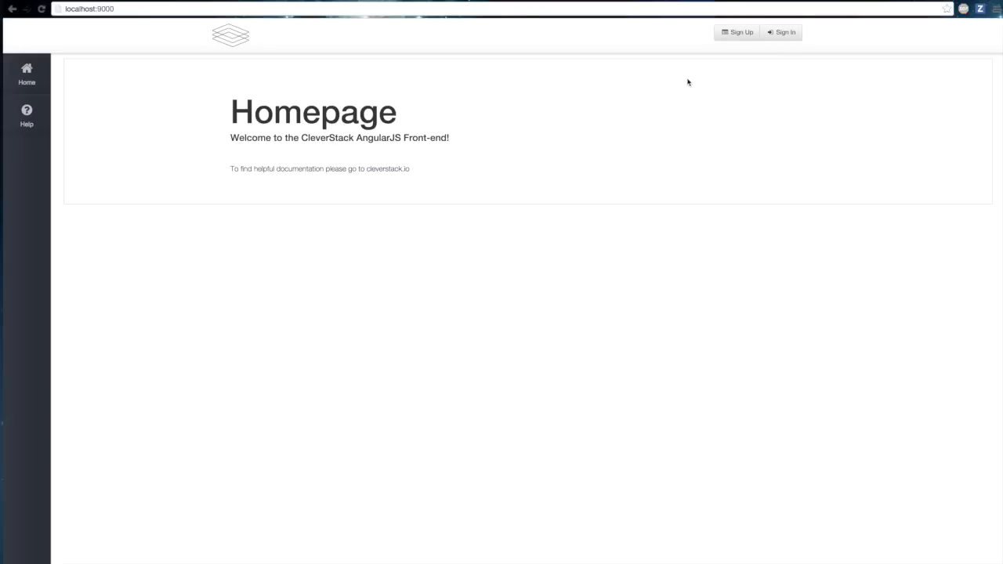
pyautogui.click(781, 32)
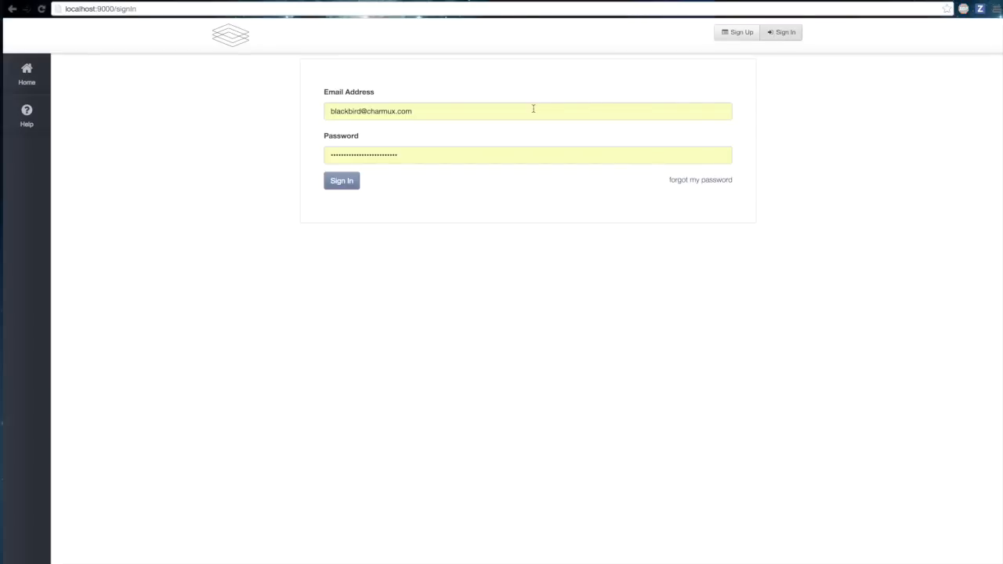
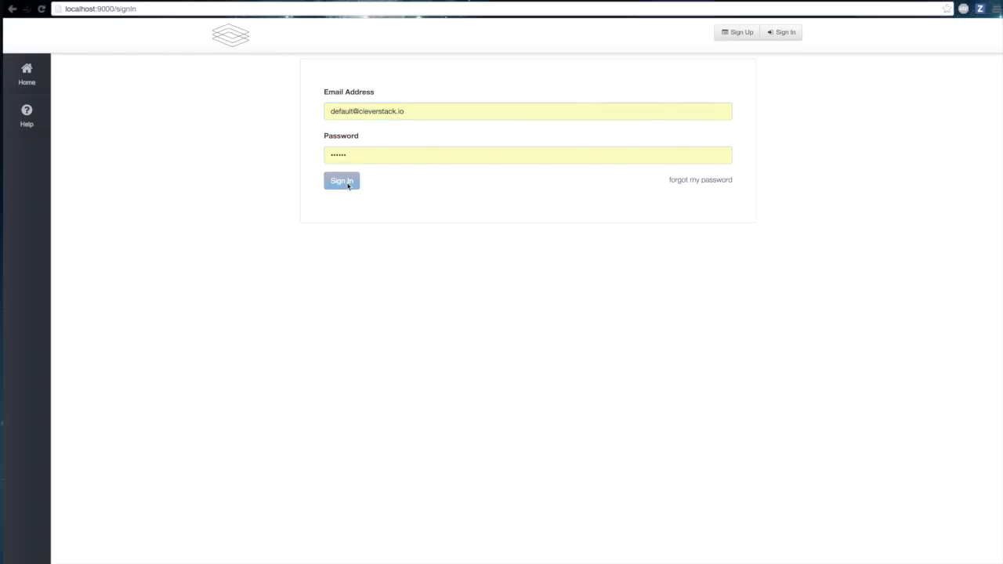
pyautogui.click(340, 181)
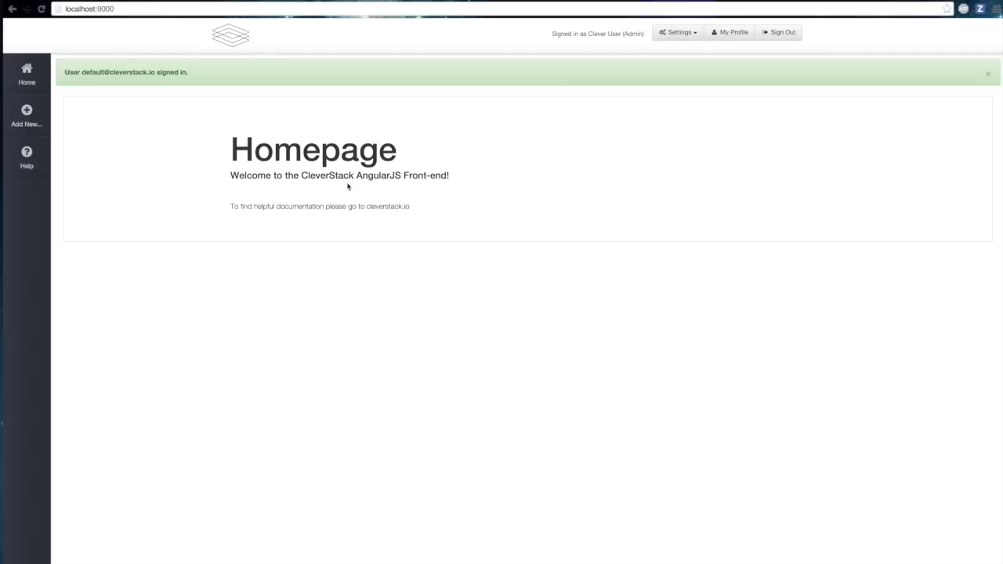
pyautogui.moveTo(134, 141)
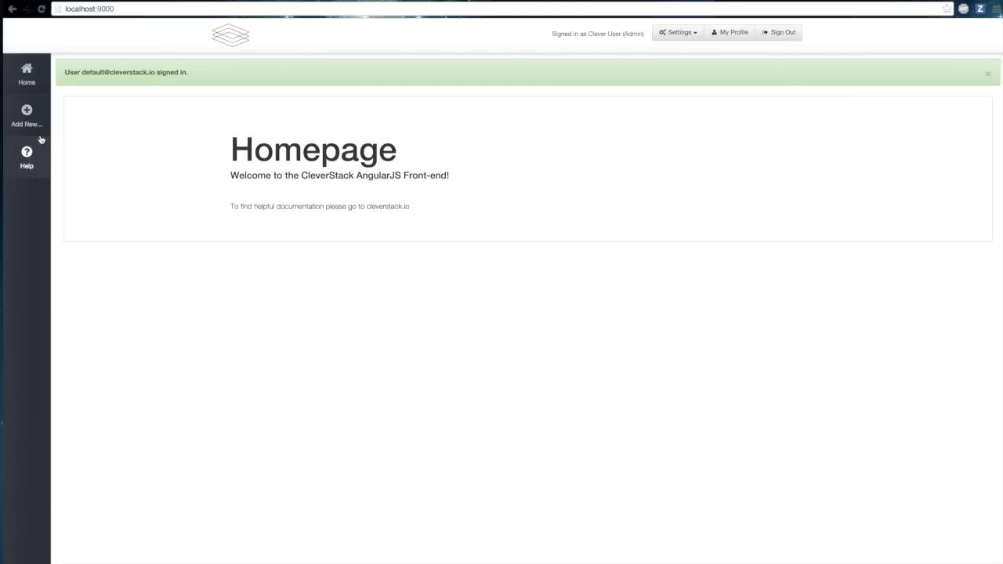
pyautogui.click(26, 116)
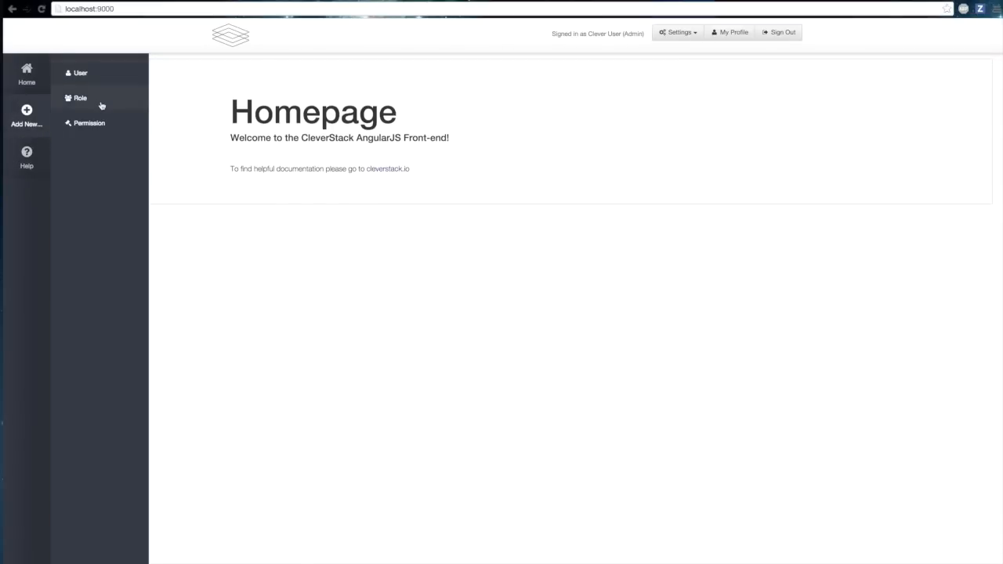
pyautogui.click(80, 98)
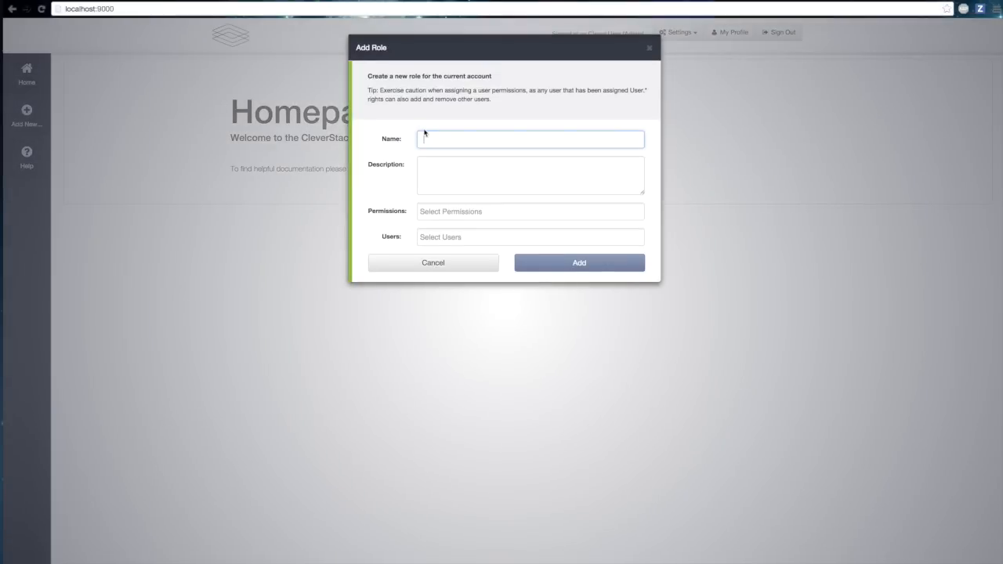
pyautogui.click(530, 138)
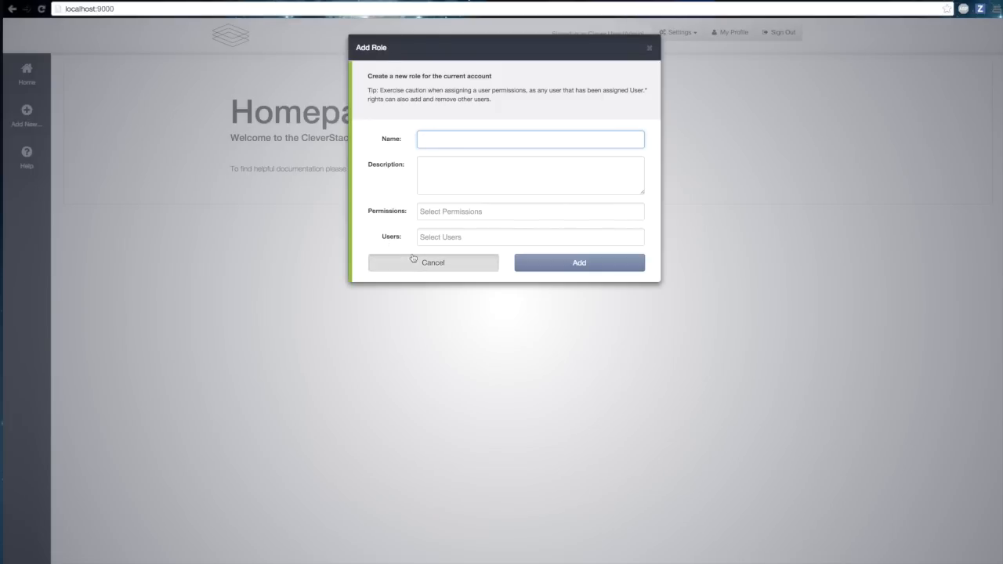
pyautogui.click(432, 262)
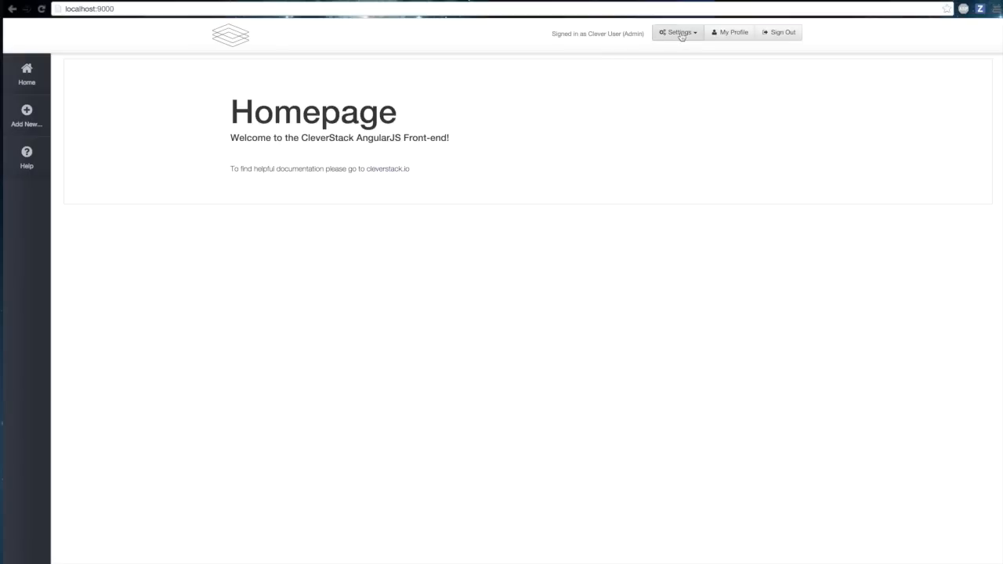
# - View the Default Account under Settings > Accounts, then return to Settings for Users
pyautogui.click(677, 32)
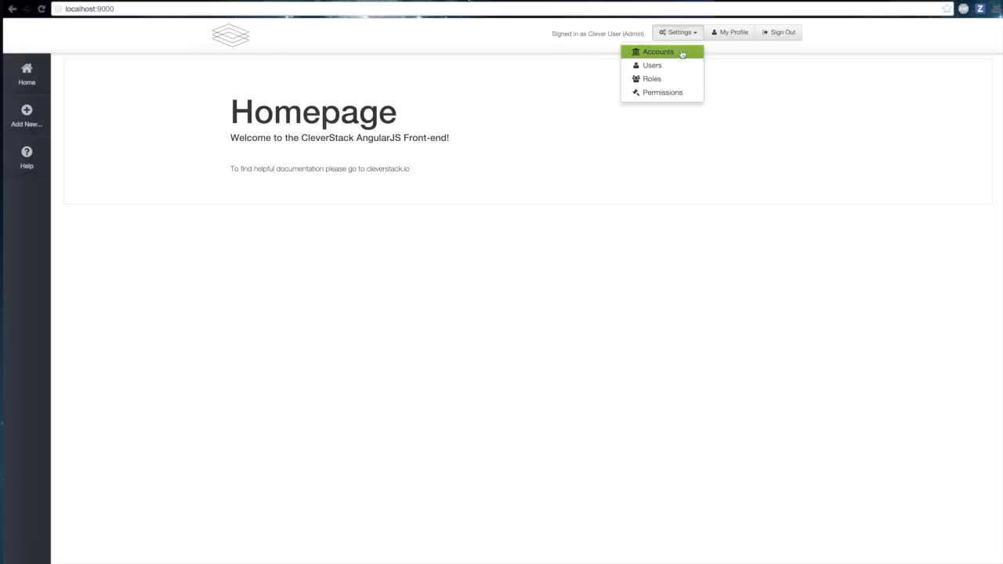
pyautogui.click(657, 52)
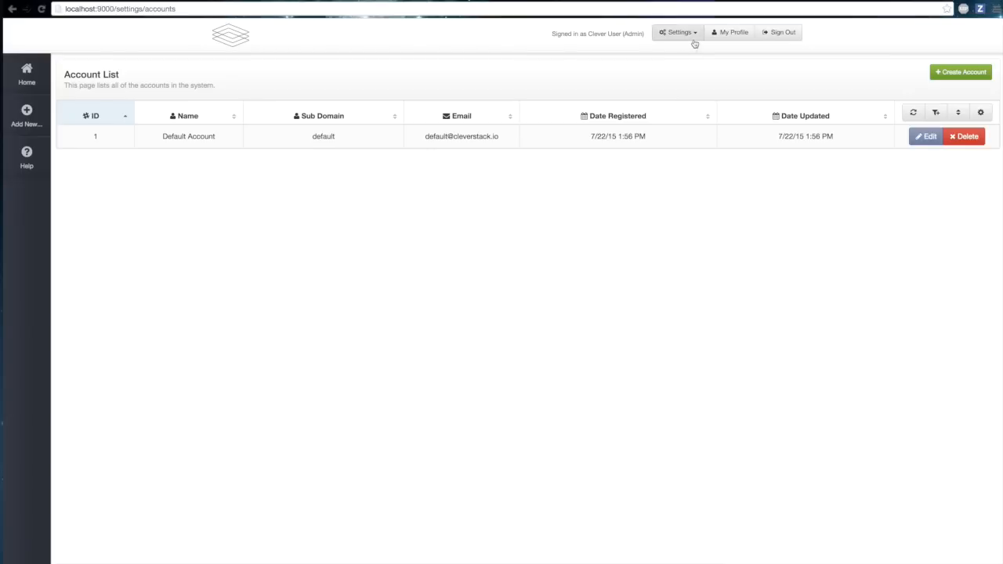
pyautogui.click(678, 33)
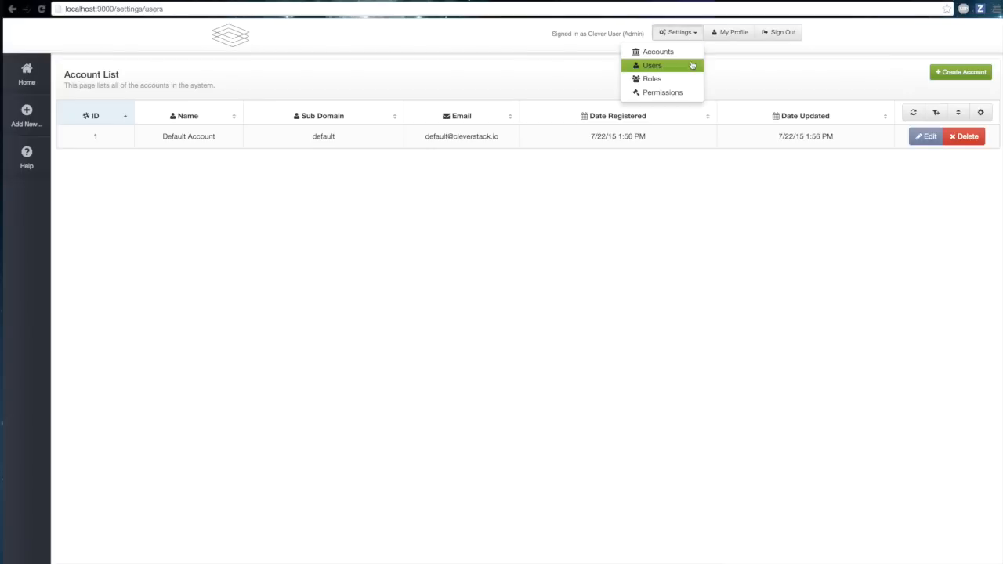
pyautogui.click(652, 65)
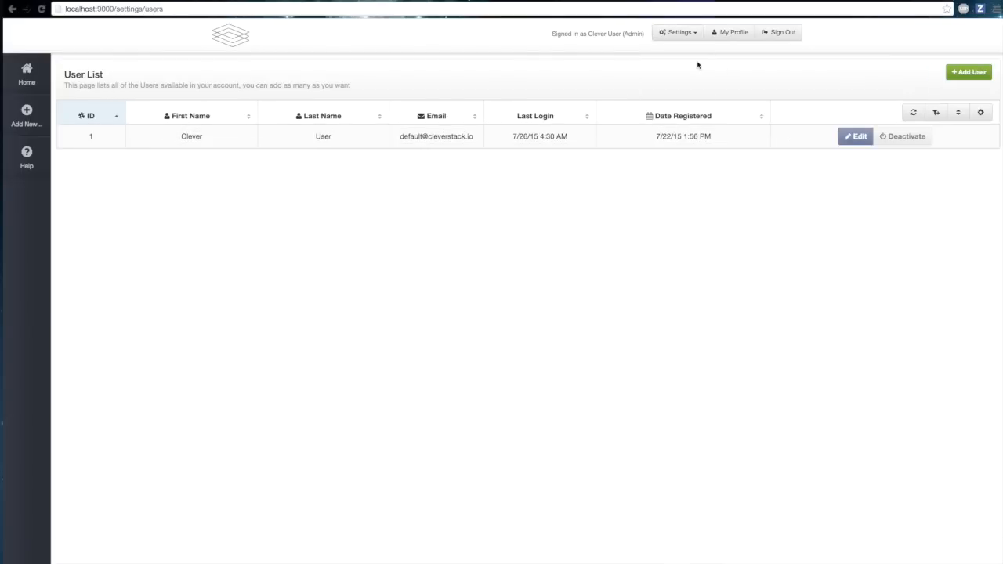
pyautogui.click(935, 112)
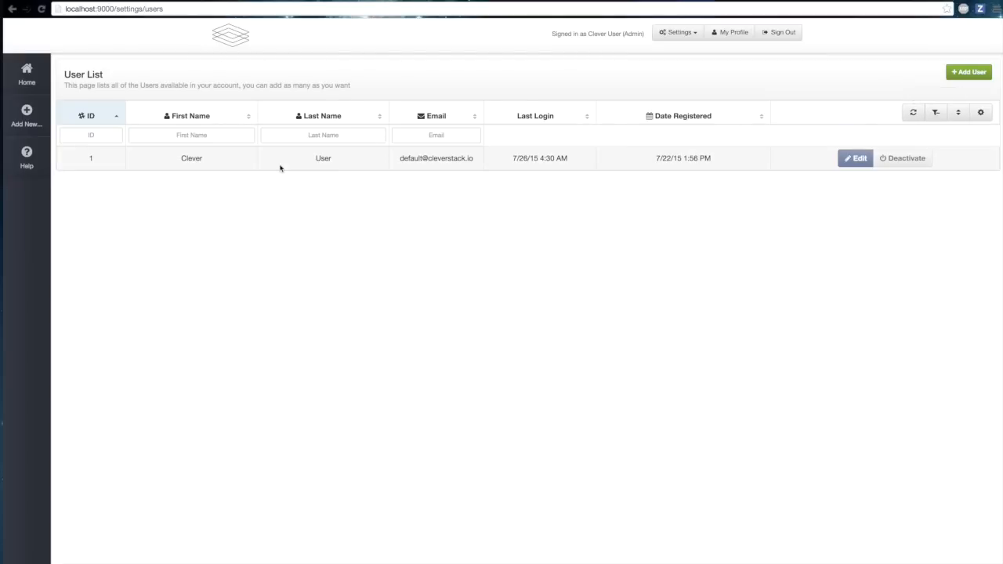
pyautogui.click(936, 113)
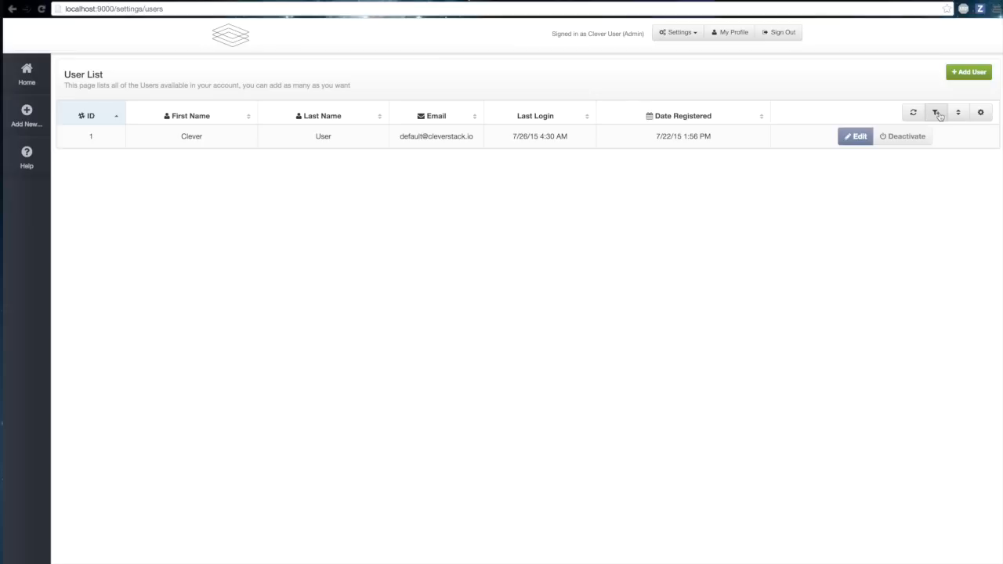
pyautogui.moveTo(981, 112)
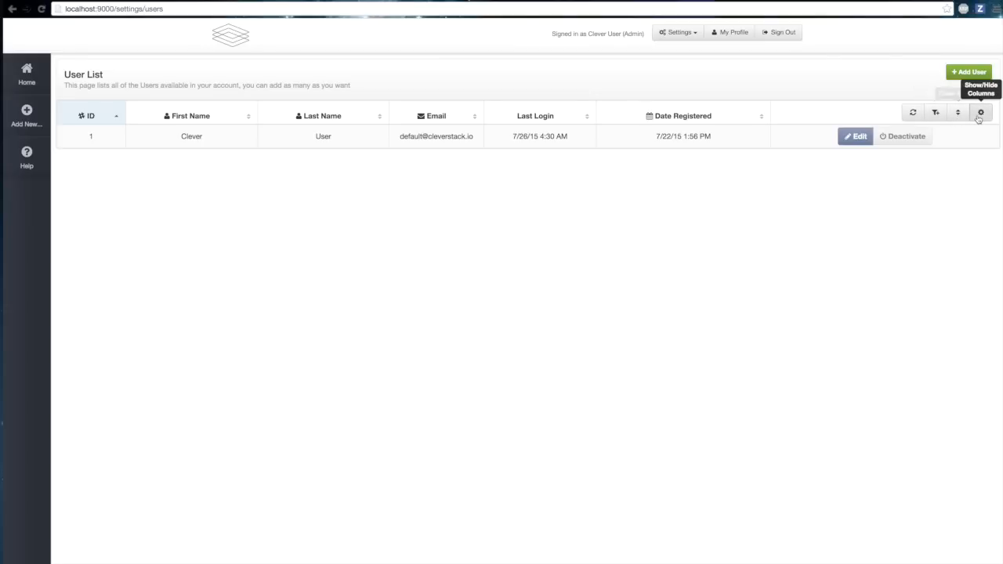
pyautogui.click(981, 112)
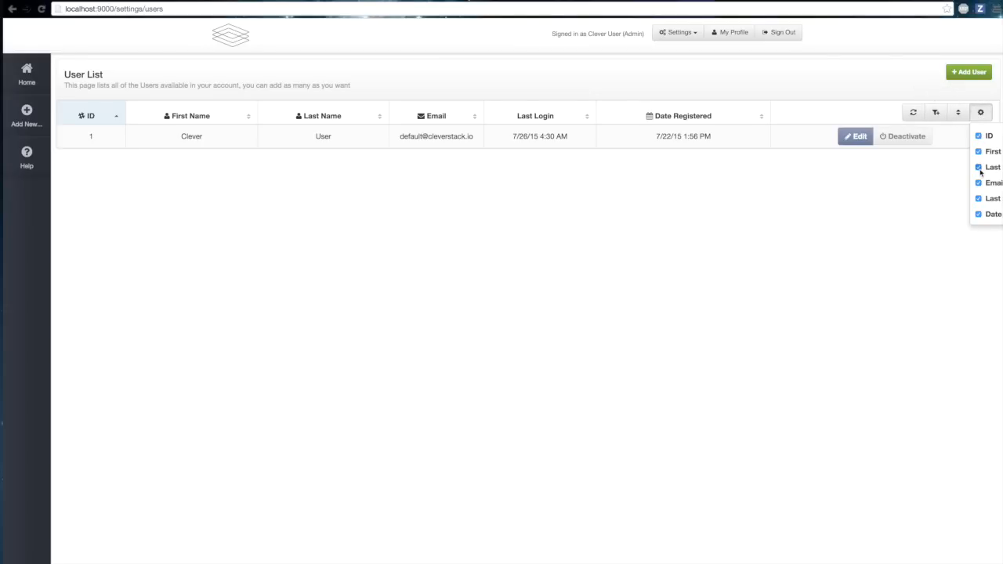
pyautogui.click(977, 183)
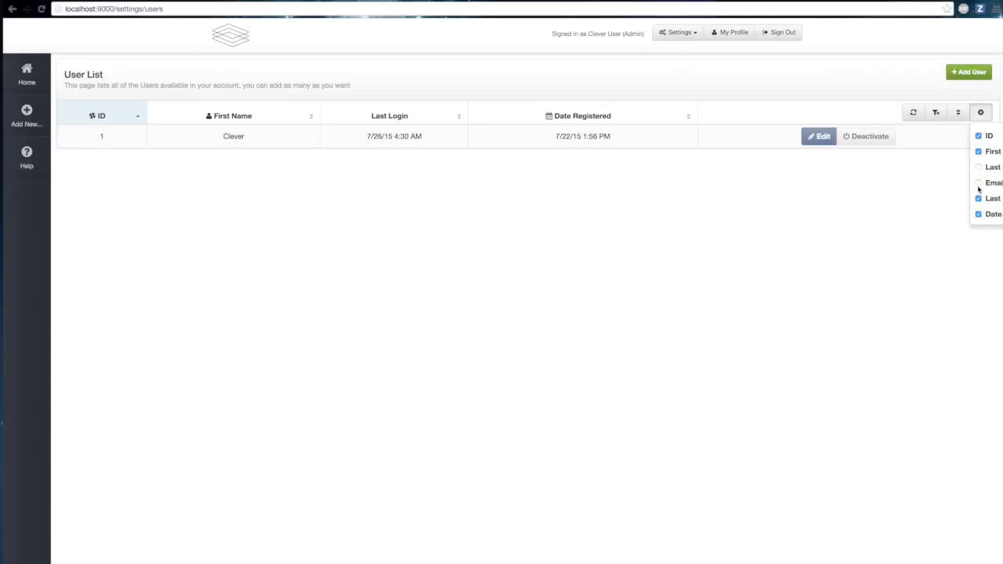
pyautogui.click(977, 183)
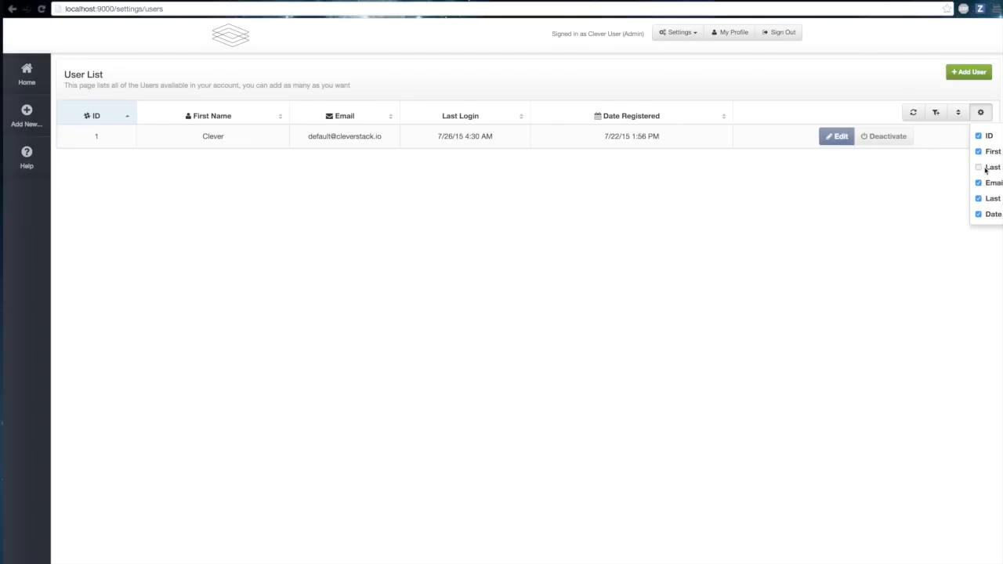
pyautogui.click(978, 167)
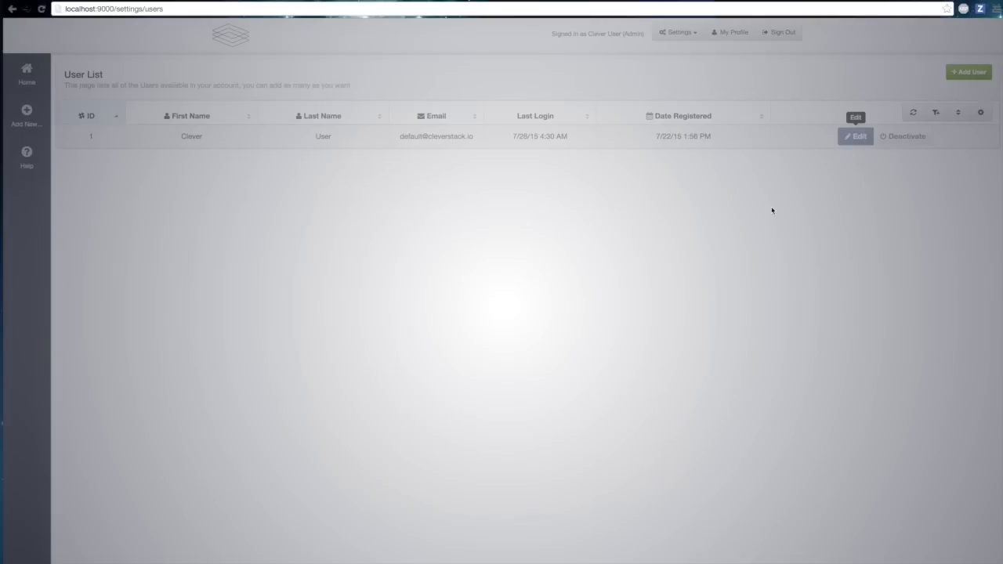
# - Preview and dismiss the Clever User and Admin role edit forms
pyautogui.click(855, 135)
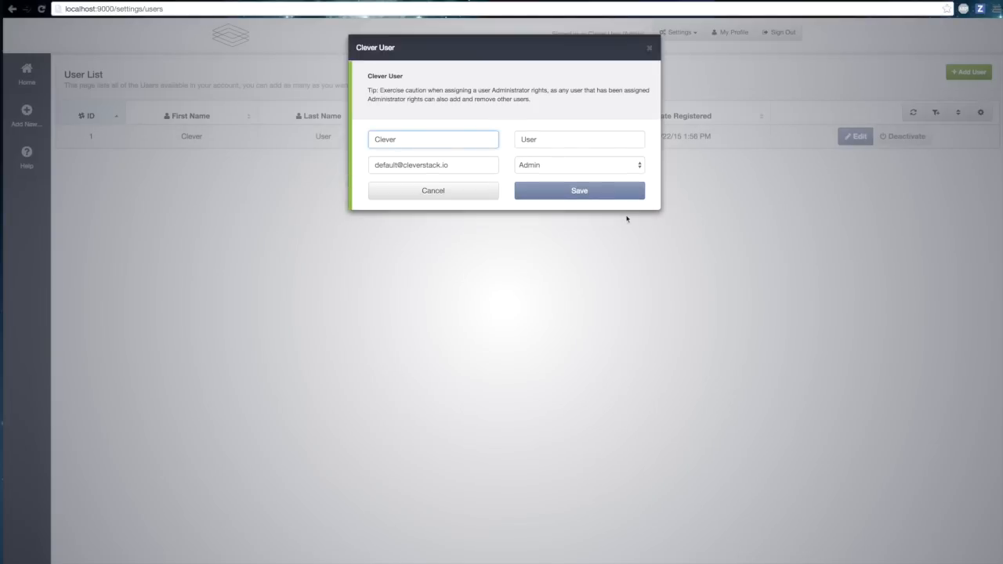
pyautogui.click(579, 191)
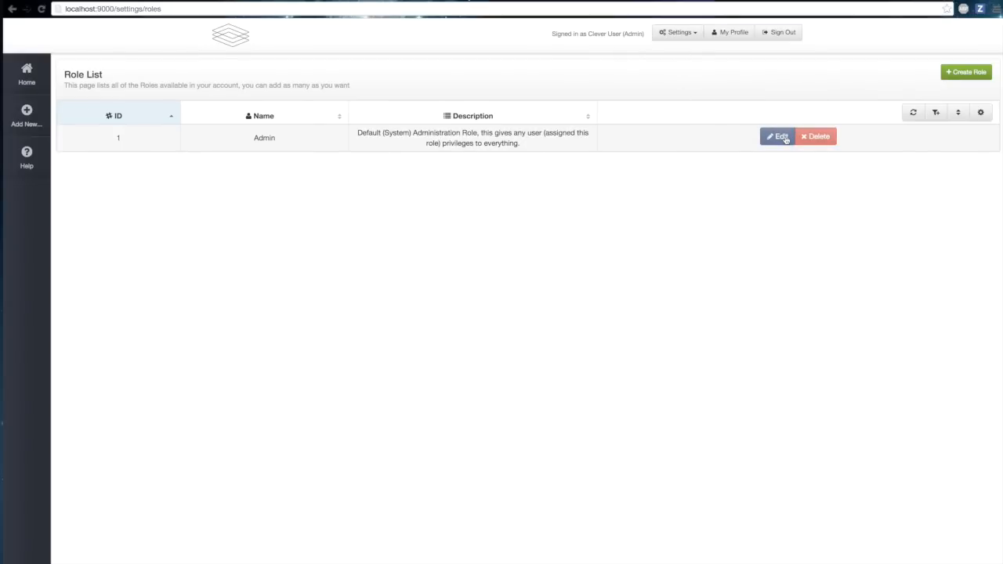
pyautogui.click(778, 135)
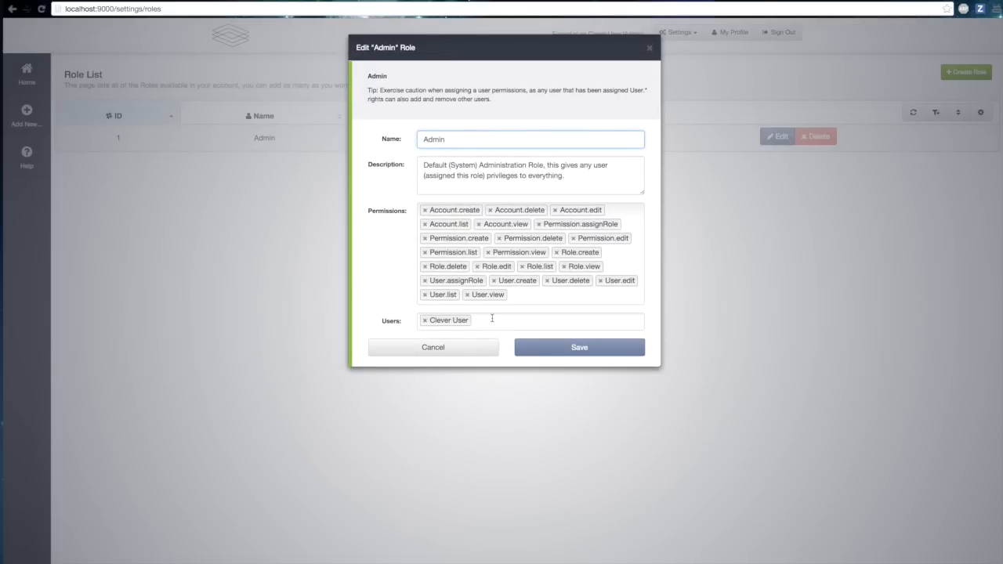
pyautogui.click(548, 320)
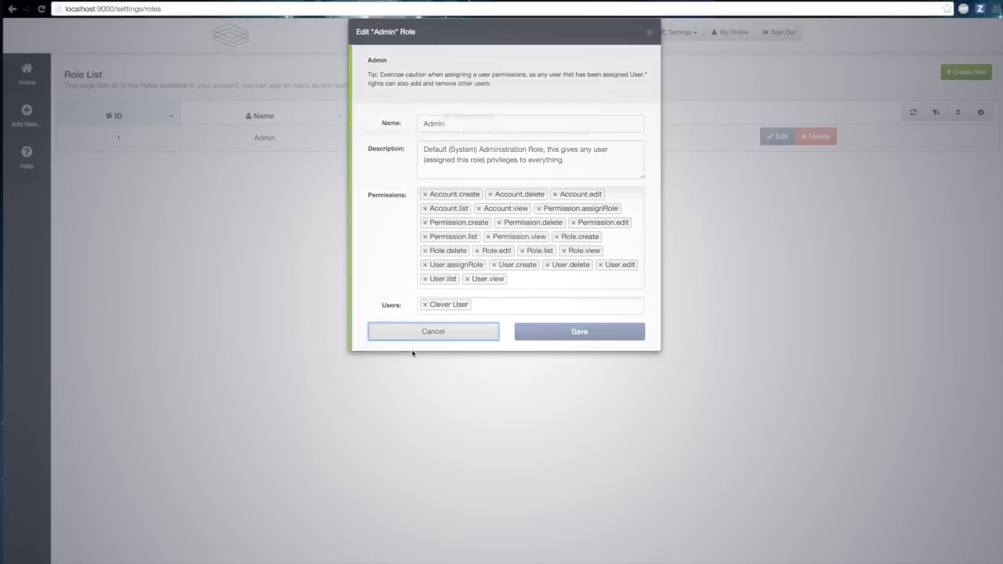
pyautogui.click(677, 32)
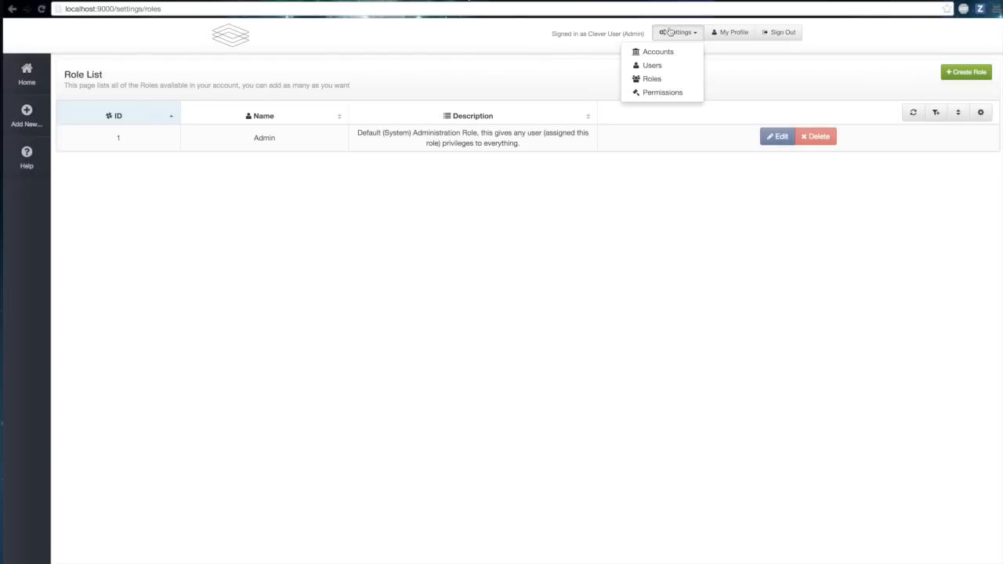
# - Open Permissions, filter by Action Name 'Account', then reload and turn filtering off
pyautogui.click(662, 92)
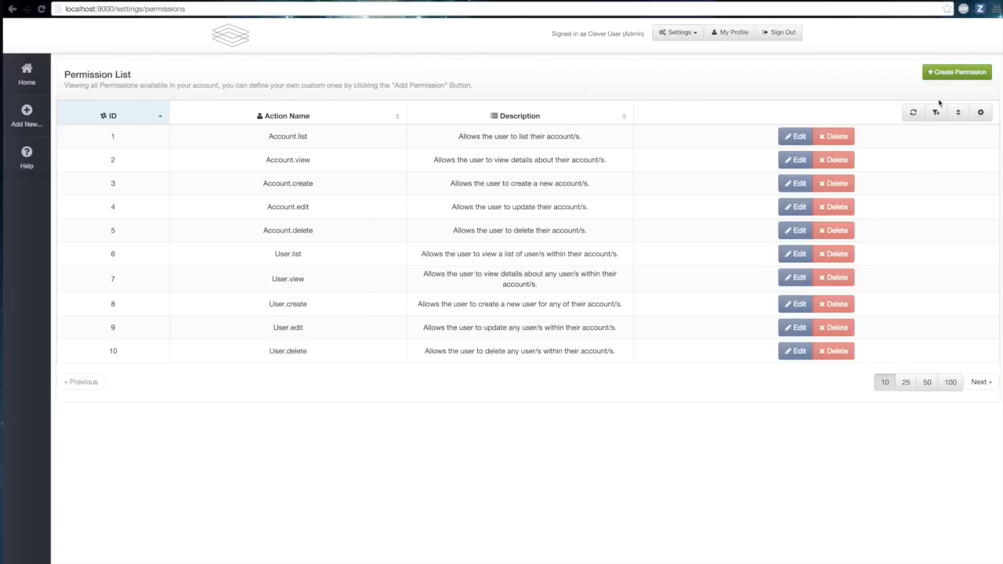
pyautogui.moveTo(935, 111)
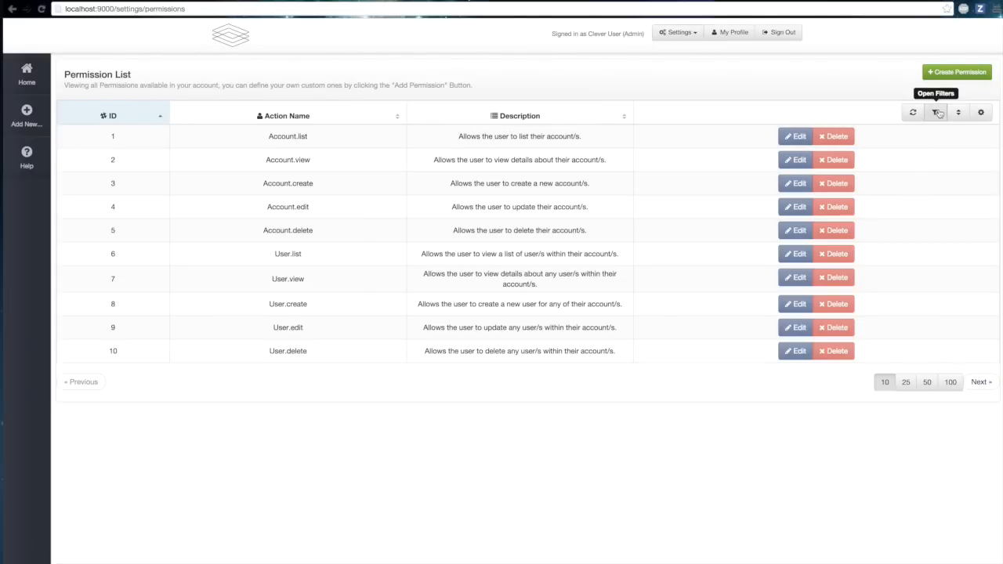
pyautogui.click(935, 112)
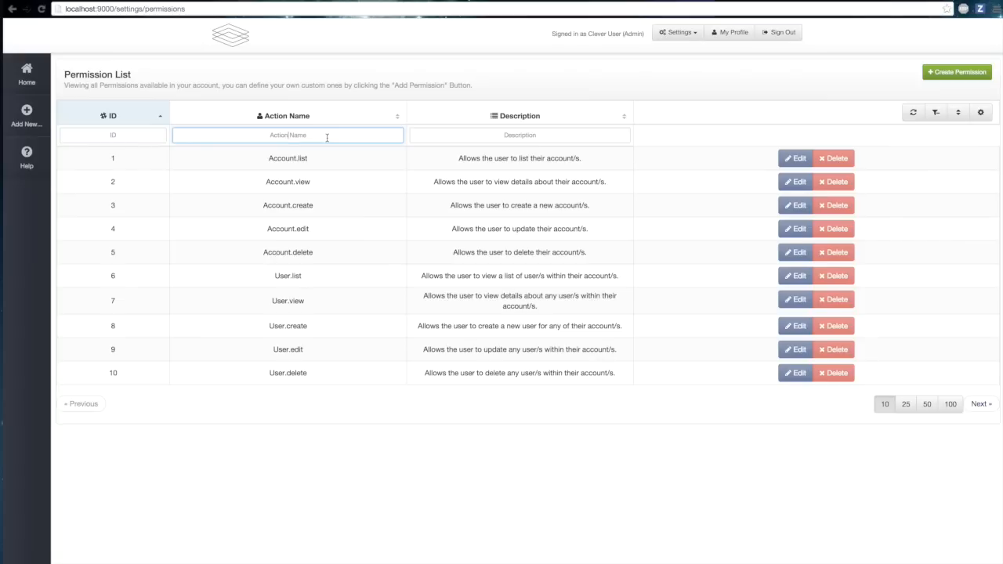
pyautogui.write('Account.list')
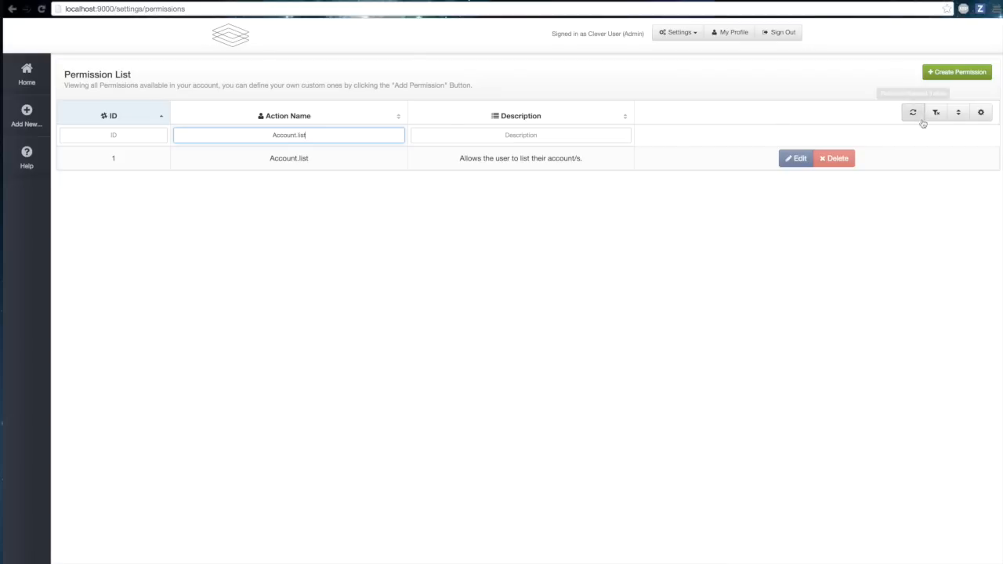
pyautogui.click(935, 111)
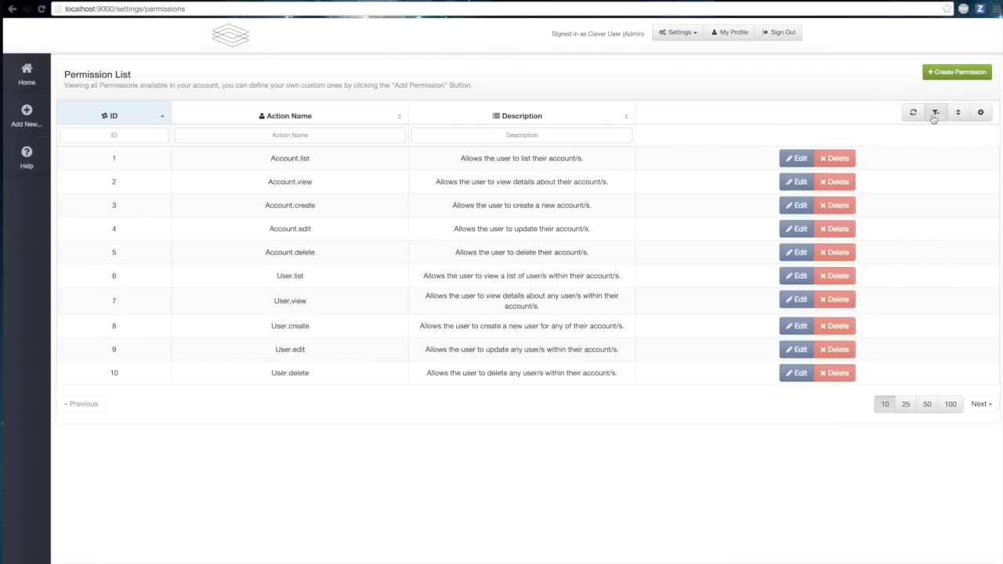
pyautogui.click(935, 112)
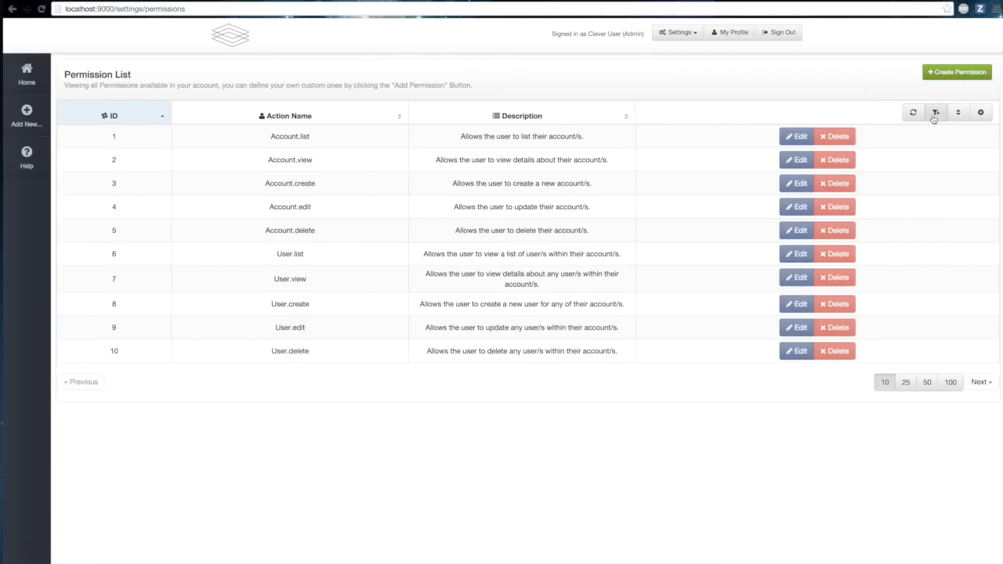
# - Sort permissions by ID descending, page forward and back, and enlarge the page size
pyautogui.click(113, 115)
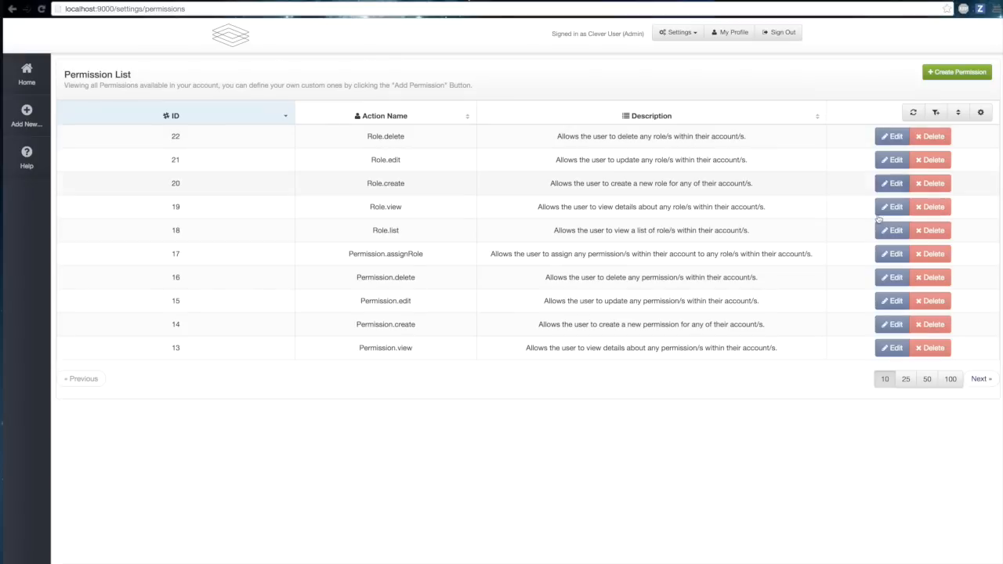
pyautogui.click(980, 378)
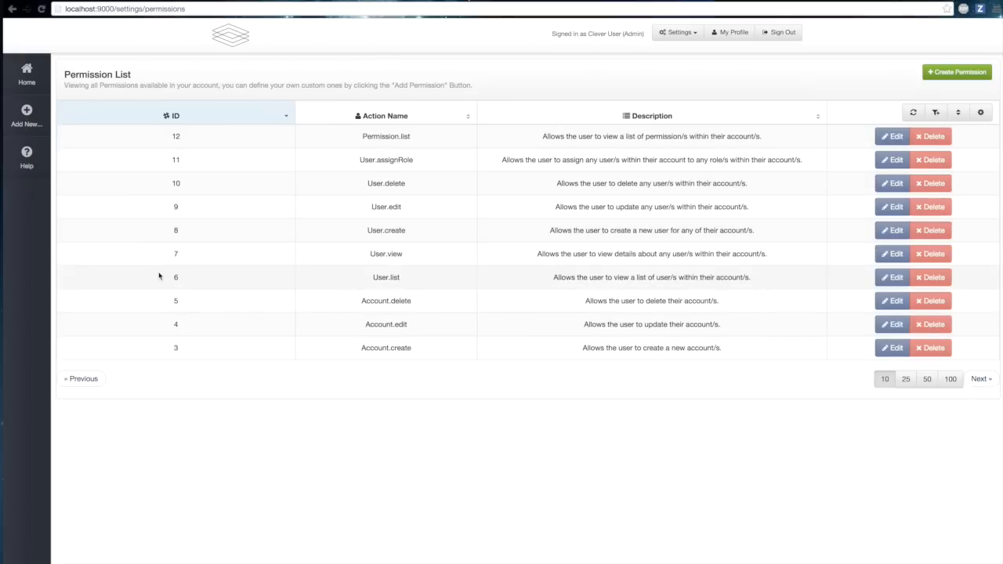
pyautogui.click(980, 379)
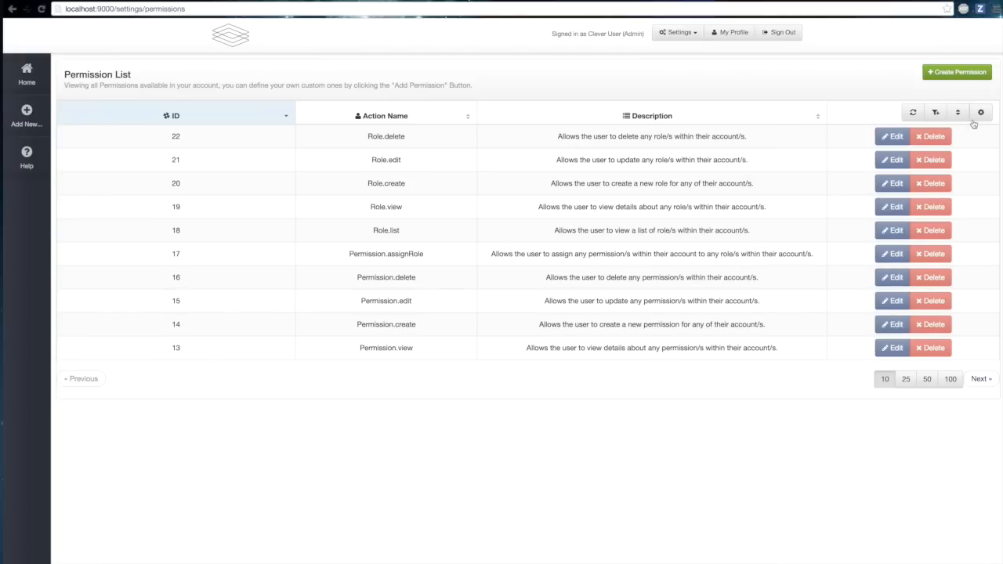
pyautogui.click(957, 111)
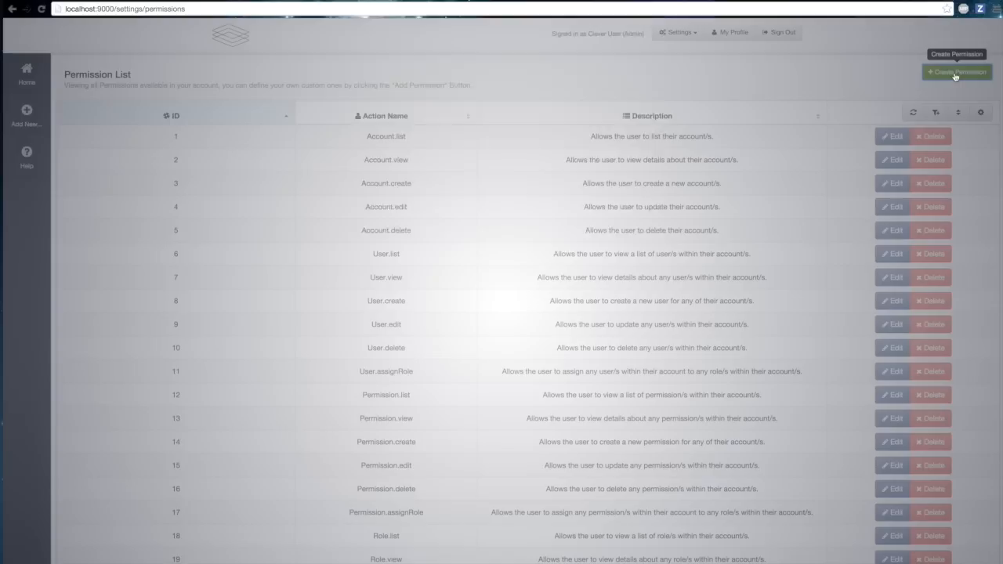
# - Open and cancel the Create Permission and Create Role forms
pyautogui.click(956, 71)
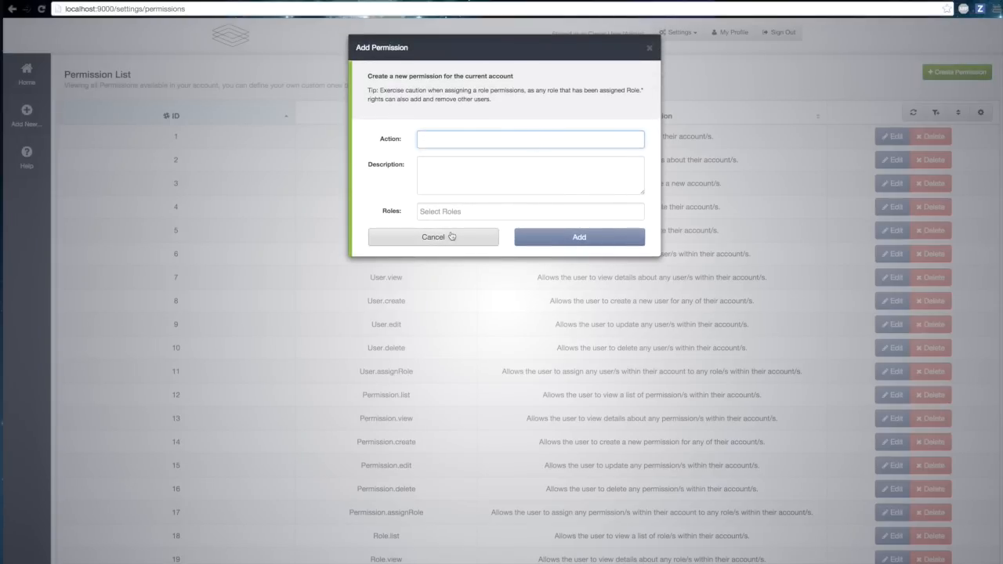
pyautogui.click(434, 237)
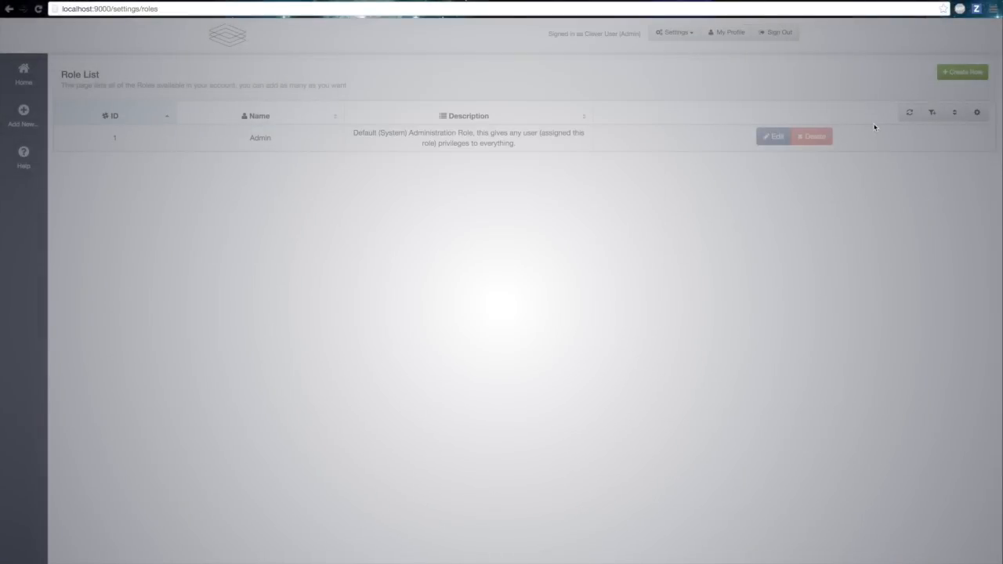
pyautogui.click(775, 135)
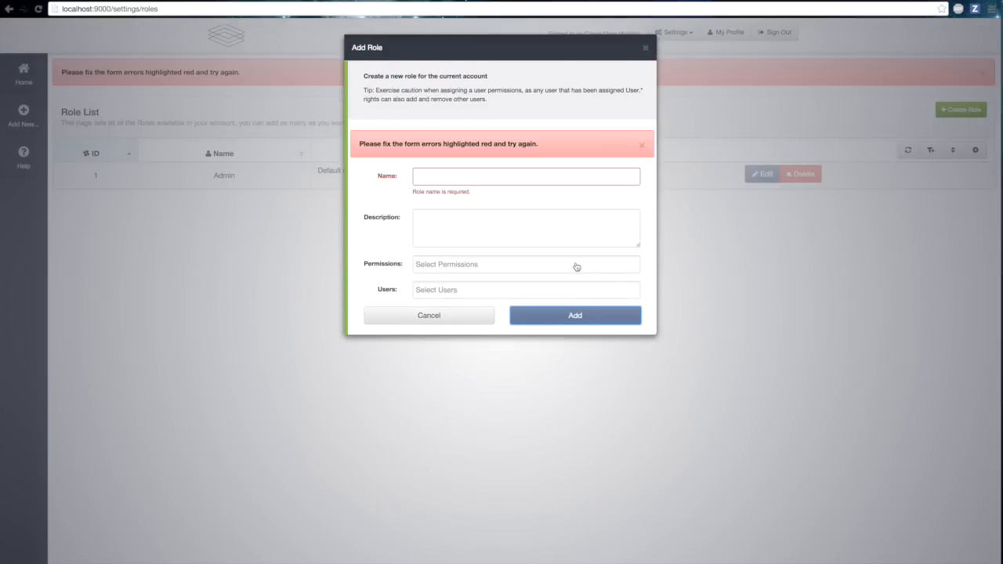
pyautogui.click(428, 315)
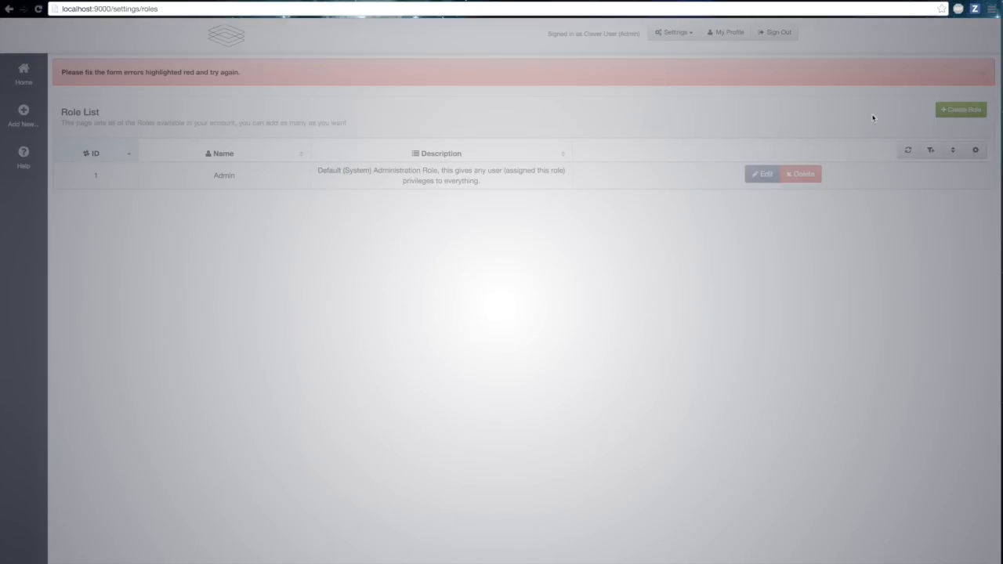